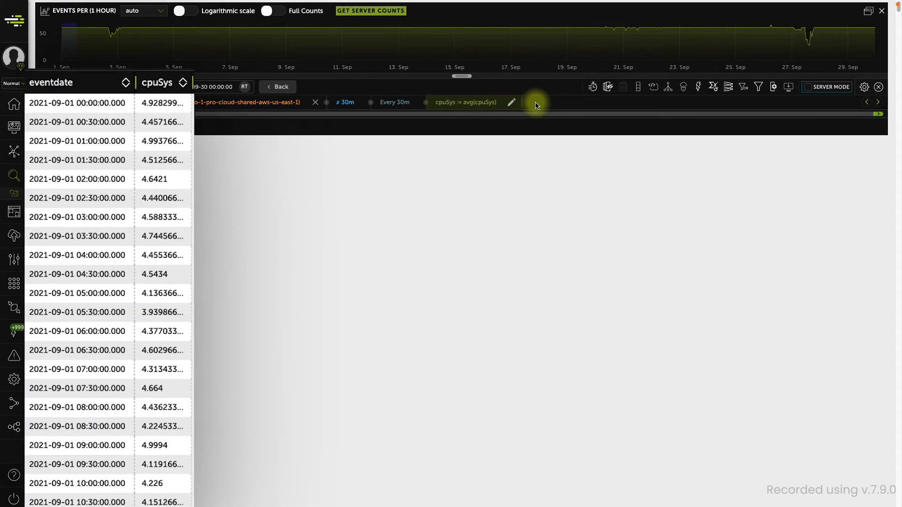
Step: Create a robust random cut forest anomaly chart for cpuSys from the extra actions menu
{"action": "left_click", "coordinate": [156, 82]}
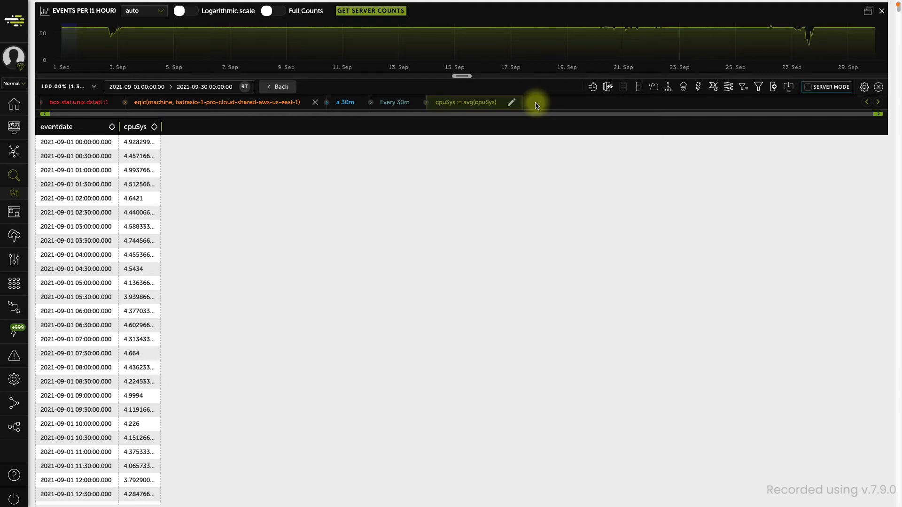
{"action": "mouse_move", "coordinate": [637, 92]}
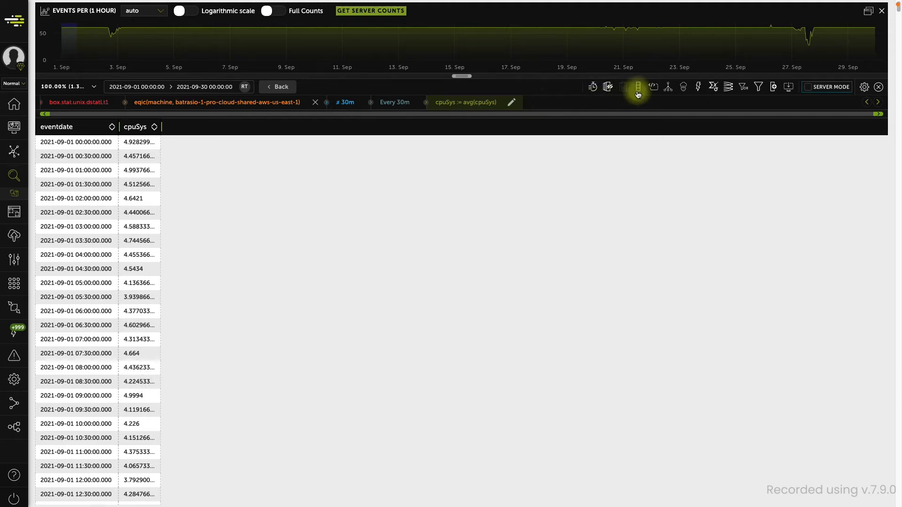
{"action": "left_click", "coordinate": [638, 86]}
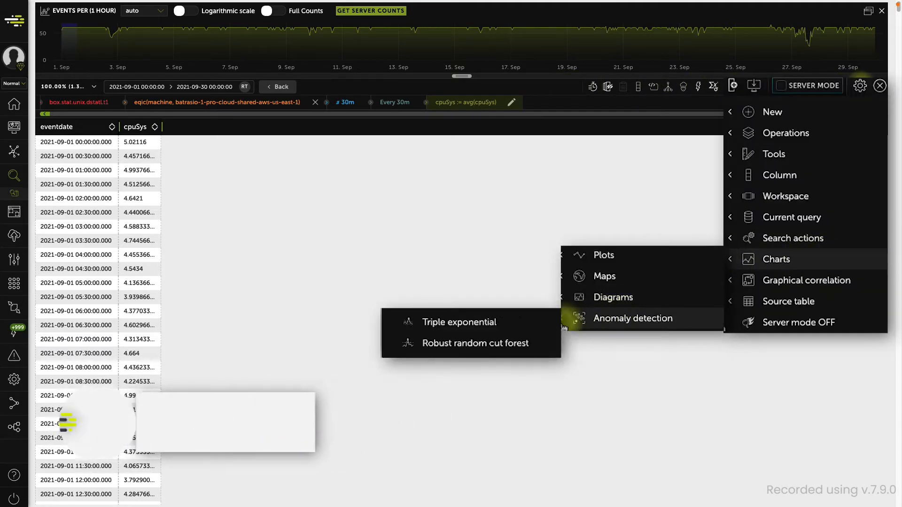
{"action": "left_click", "coordinate": [476, 343]}
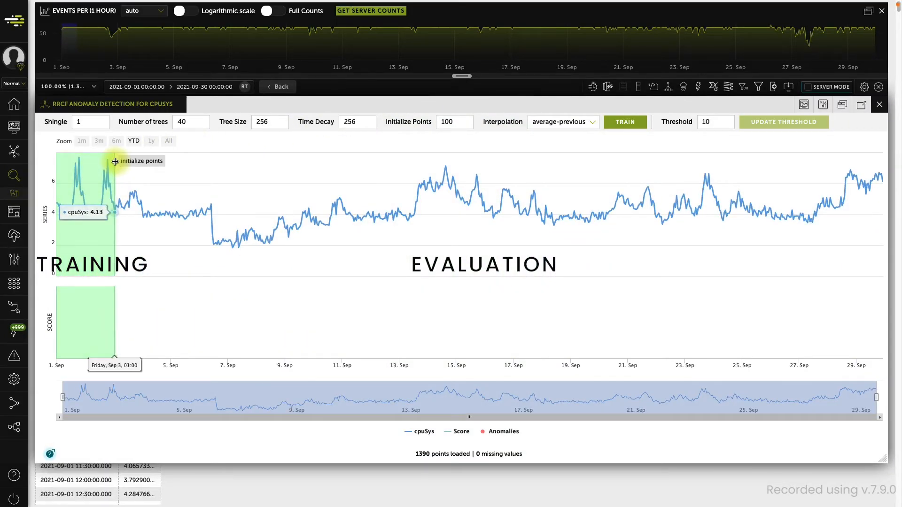
Step: Resize the green training region to early September, giving Initialize Points 124
{"action": "left_click_drag", "start_coordinate": [114, 181], "coordinate": [345, 181]}
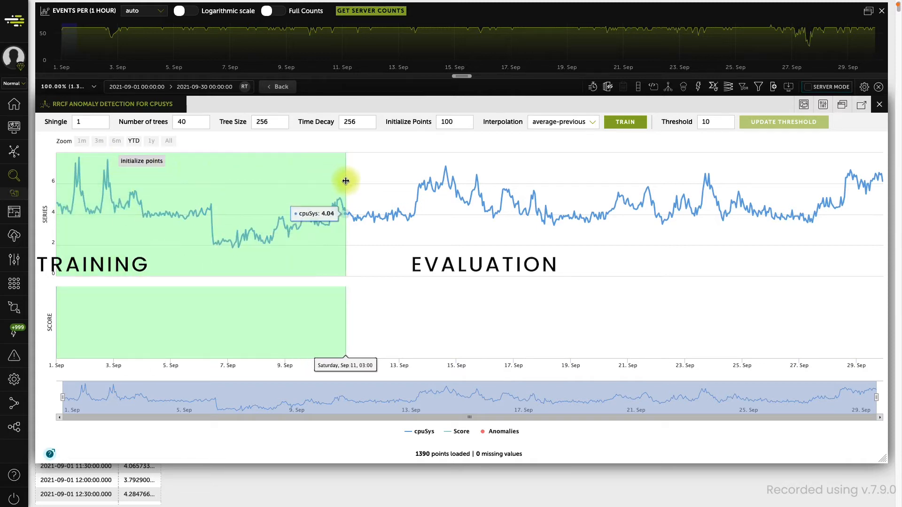
{"action": "left_click_drag", "start_coordinate": [346, 181], "coordinate": [149, 192]}
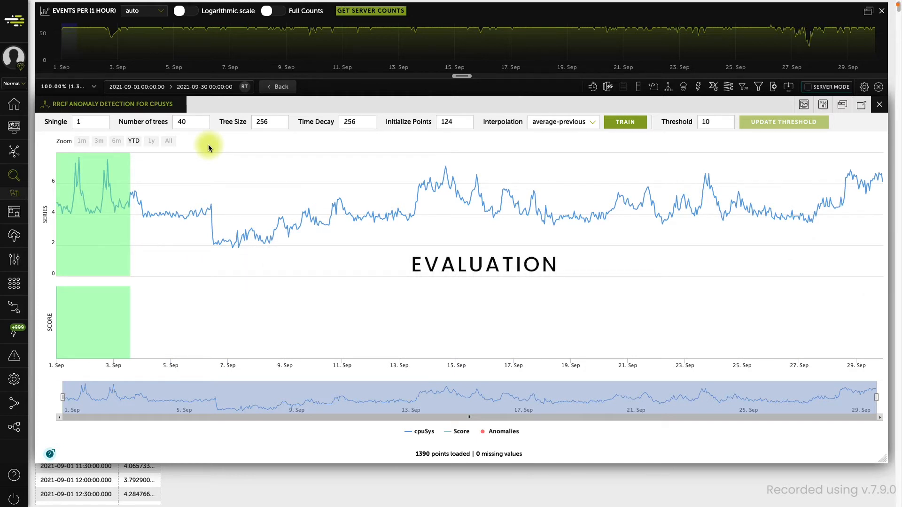
{"action": "mouse_move", "coordinate": [504, 431]}
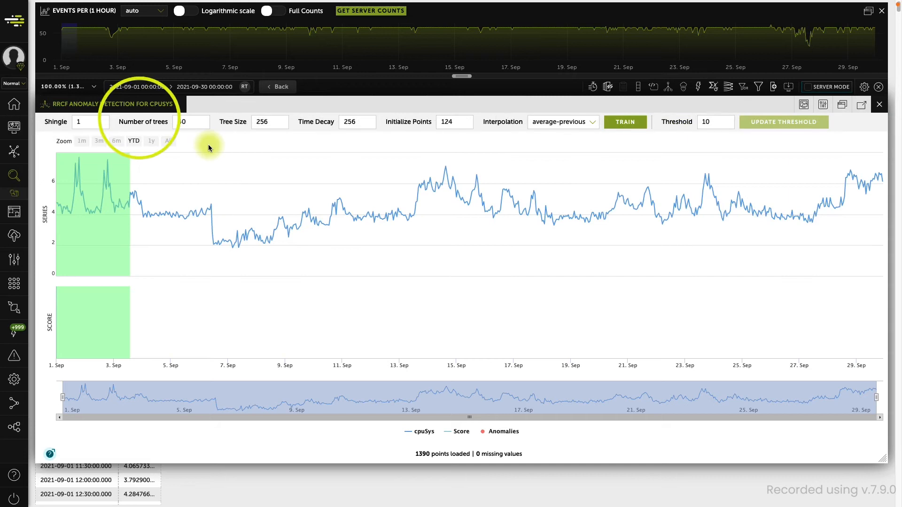
Step: Set Tree Size to 512 and Time Decay to 64, and begin editing Initialize Points
{"action": "left_click", "coordinate": [265, 121]}
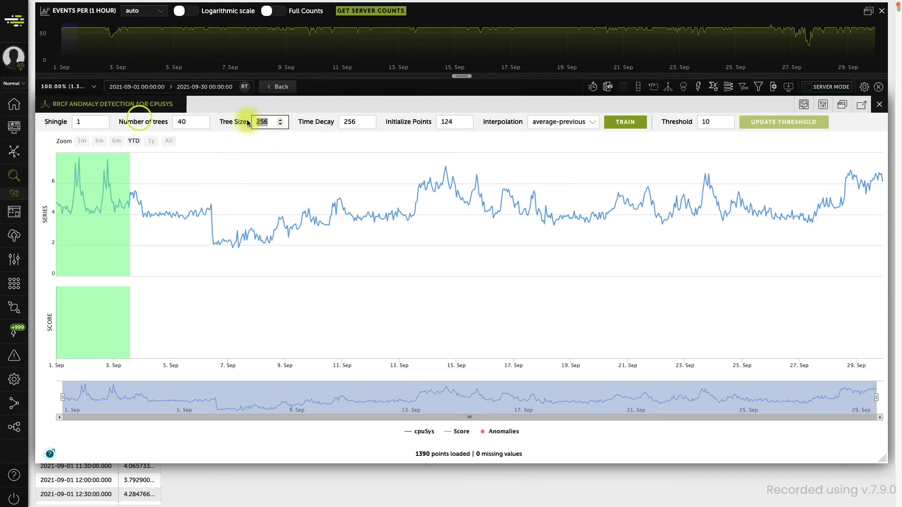
{"action": "type", "text": "512"}
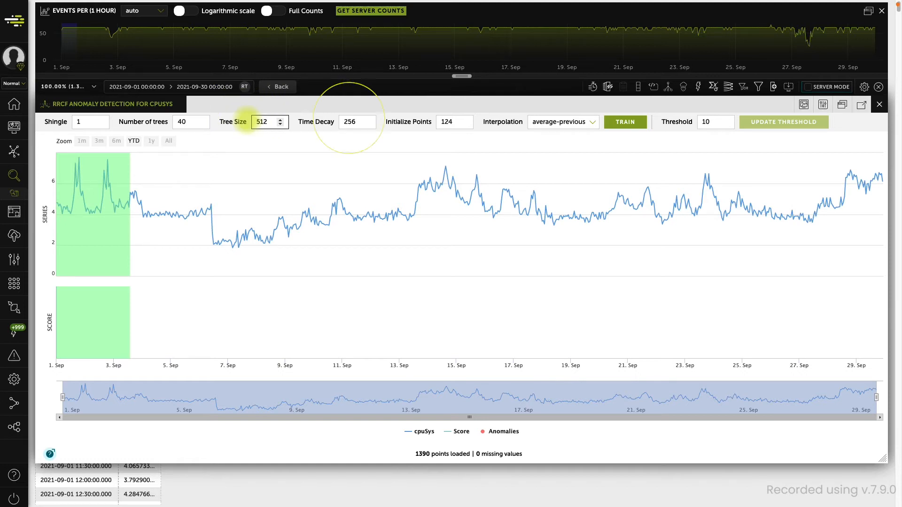
{"action": "left_click", "coordinate": [366, 125]}
{"action": "type", "text": "6"}
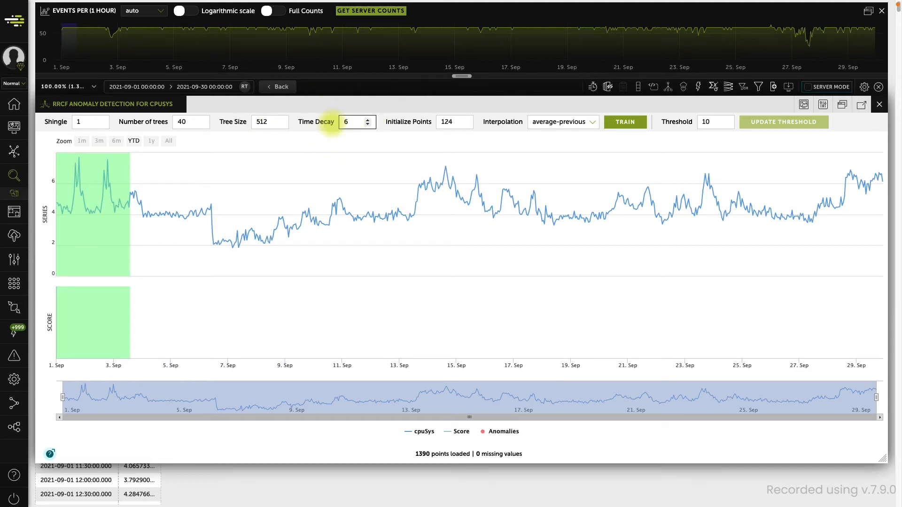
{"action": "type", "text": "4"}
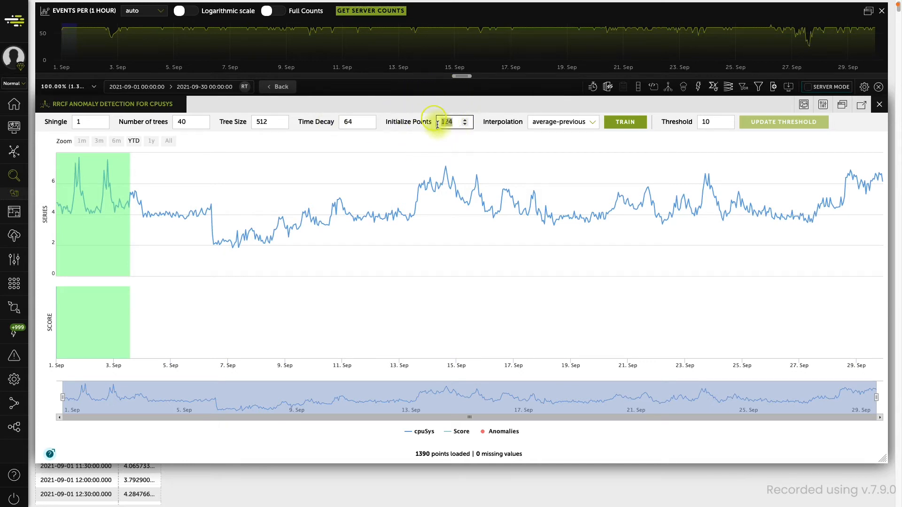
{"action": "type", "text": "286"}
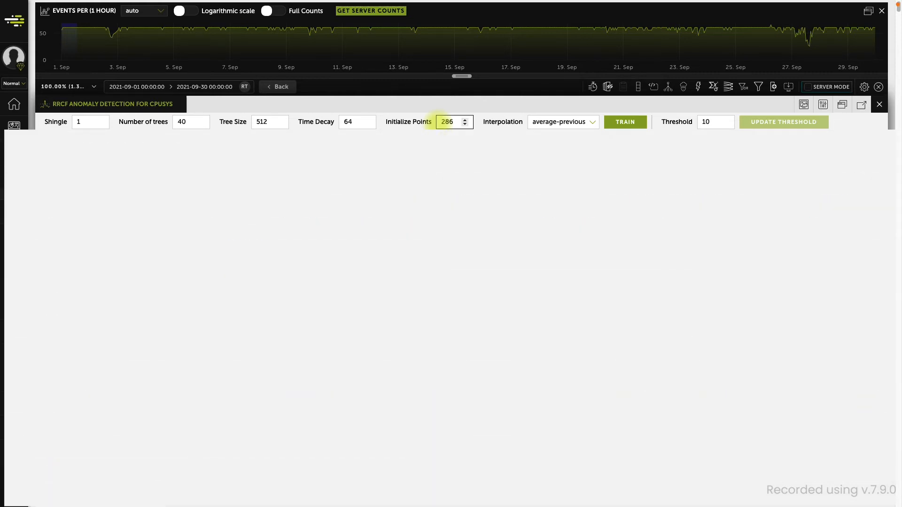
Step: Apply Initialize Points 286 so training extends to about 7 September
{"action": "left_click", "coordinate": [624, 122]}
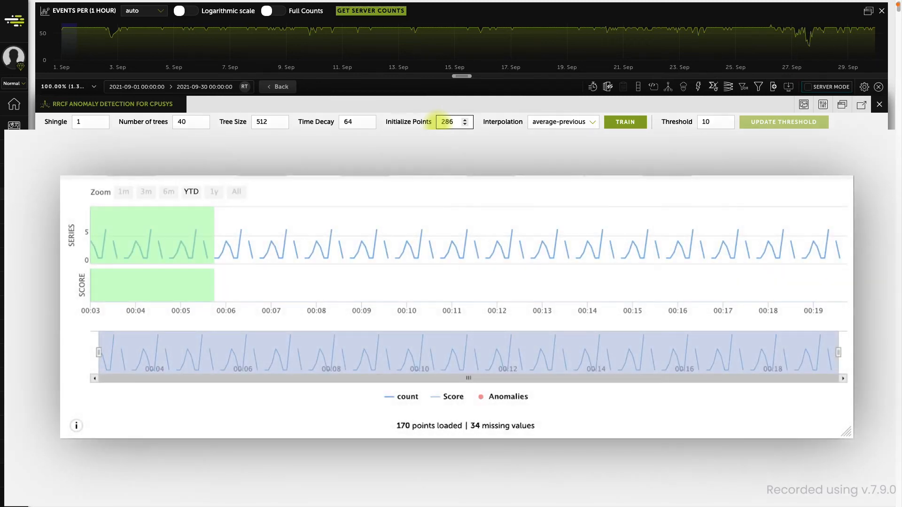
{"action": "left_click", "coordinate": [624, 121]}
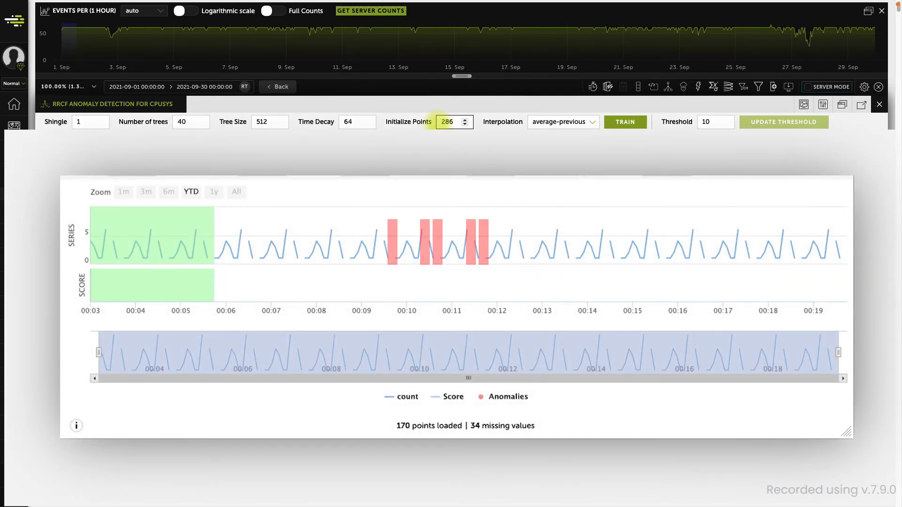
{"action": "left_click", "coordinate": [624, 121]}
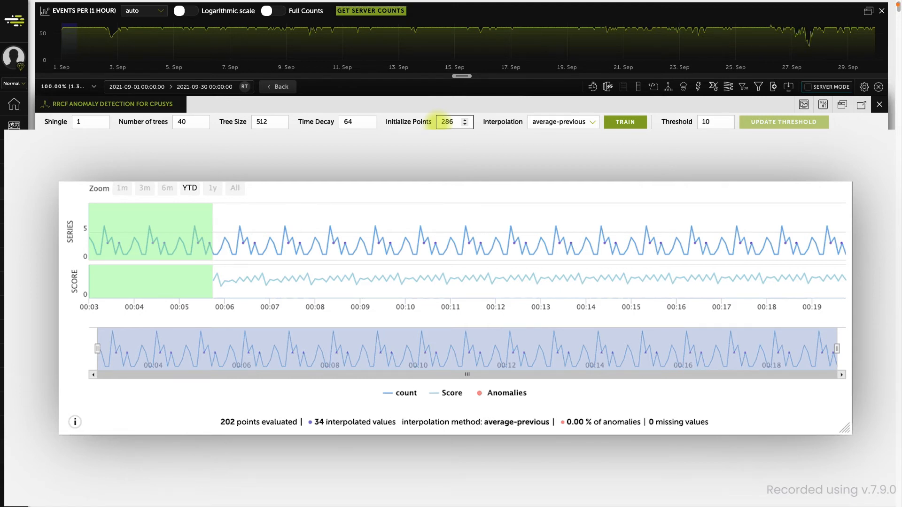
{"action": "left_click", "coordinate": [624, 121]}
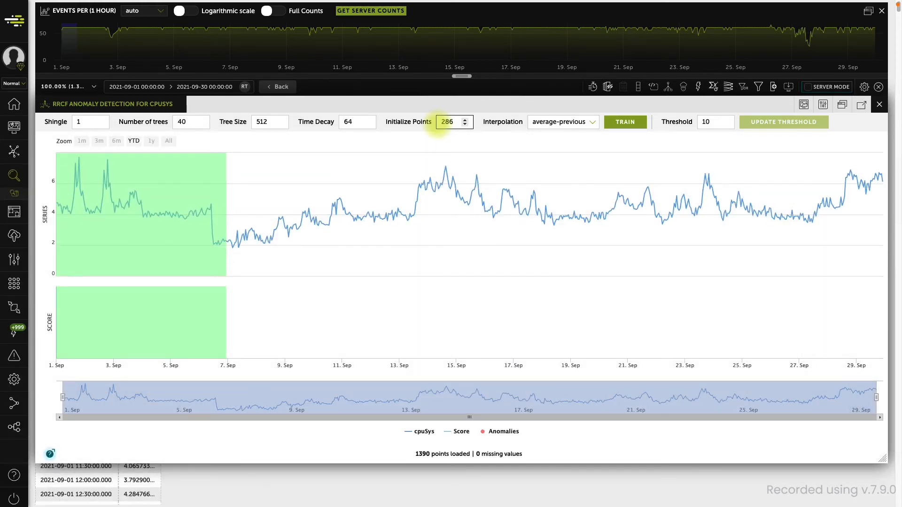
Step: Set the anomaly threshold to 35, keeping average-previous interpolation
{"action": "left_click", "coordinate": [449, 121]}
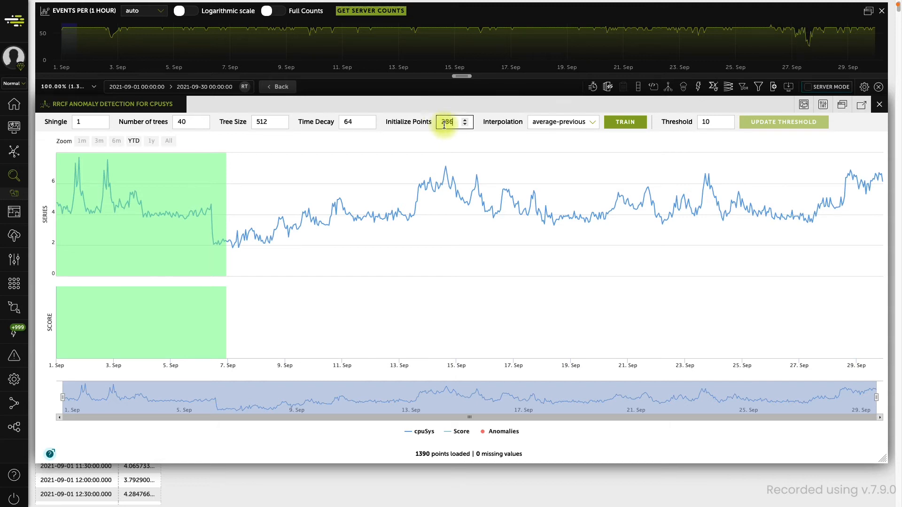
{"action": "left_click", "coordinate": [562, 121]}
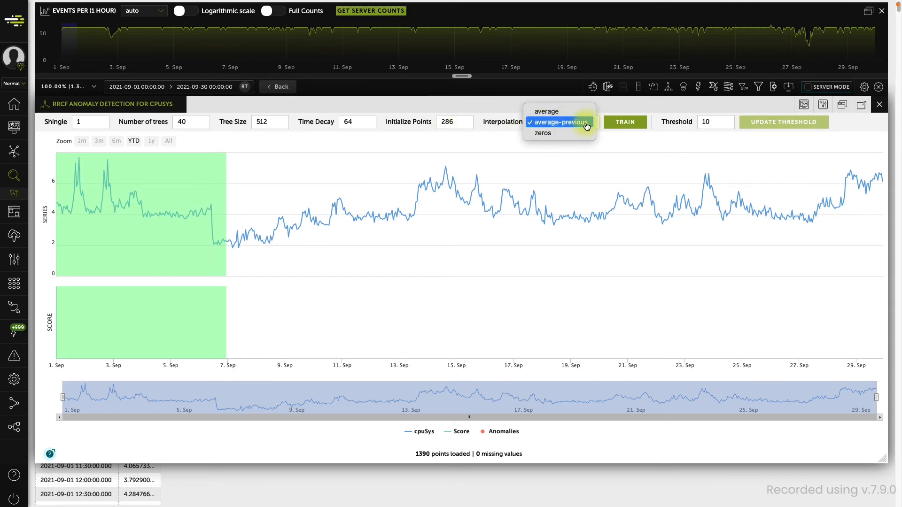
{"action": "mouse_move", "coordinate": [590, 127]}
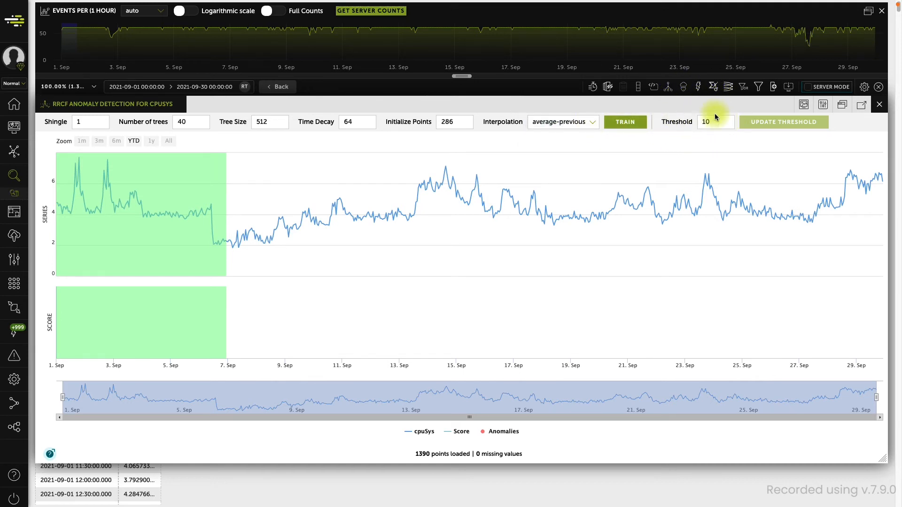
{"action": "type", "text": "35"}
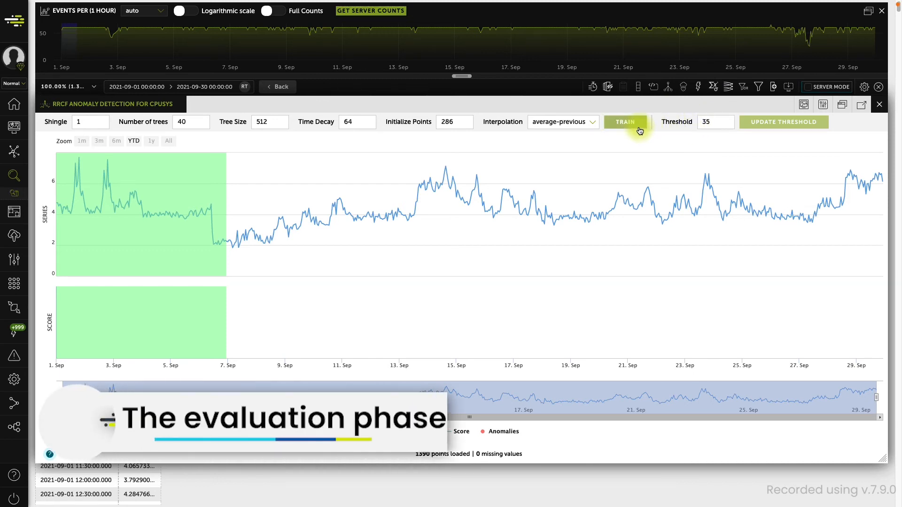
Step: Train the forest to show scores, the threshold line and red cpuSys anomalies
{"action": "left_click", "coordinate": [625, 122]}
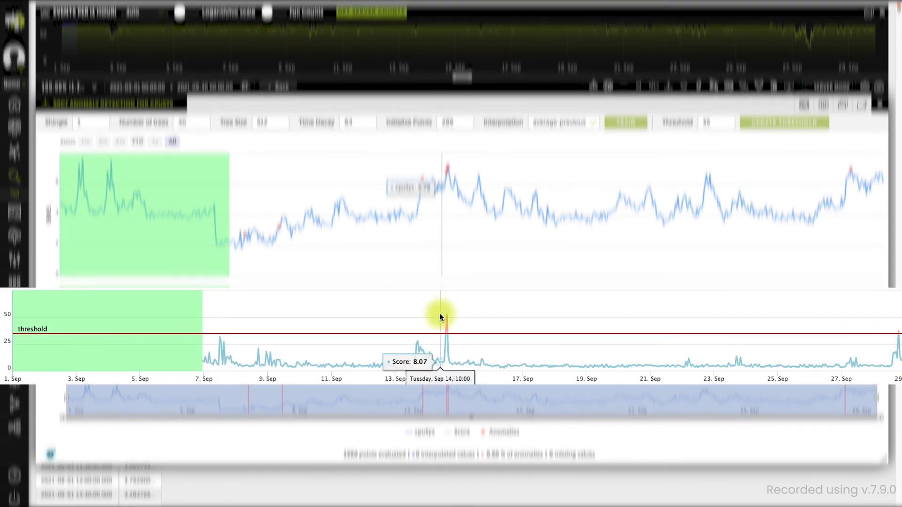
{"action": "mouse_move", "coordinate": [448, 320]}
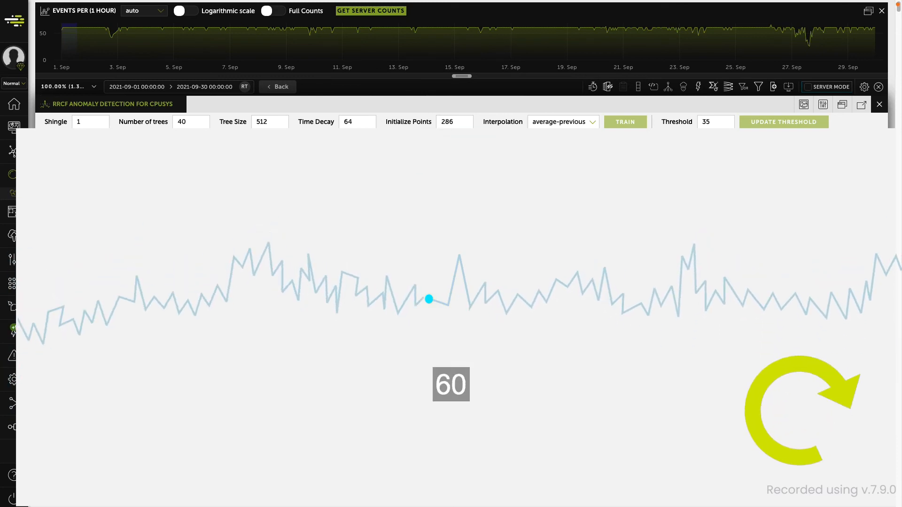
{"action": "left_click", "coordinate": [624, 121]}
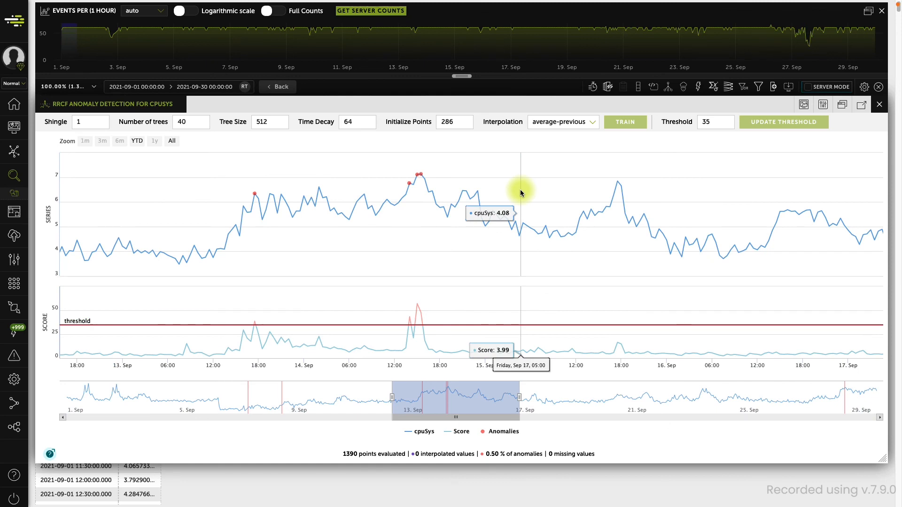
{"action": "left_click_drag", "start_coordinate": [454, 398], "coordinate": [403, 398]}
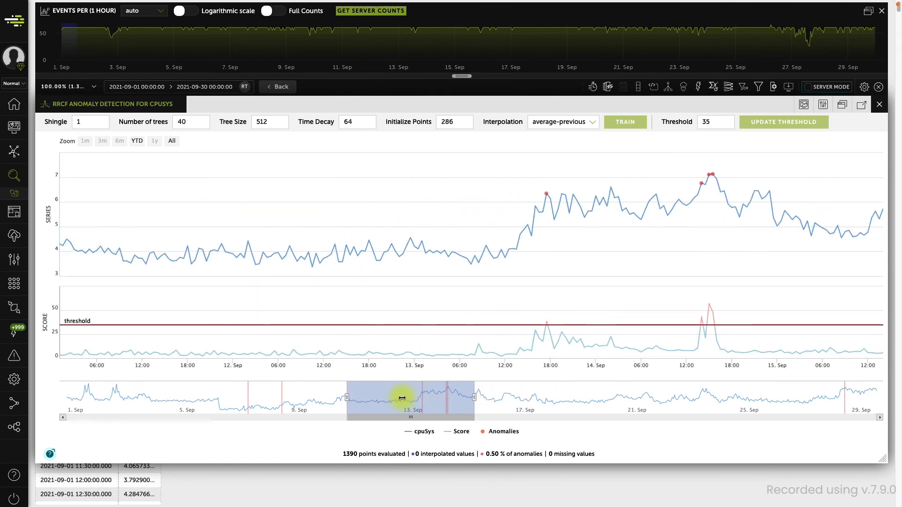
{"action": "left_click_drag", "start_coordinate": [403, 397], "coordinate": [452, 397]}
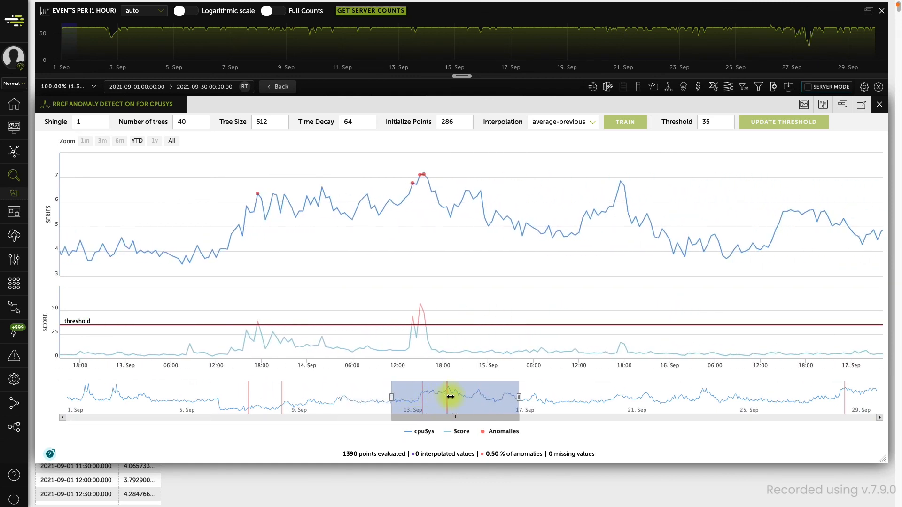
{"action": "mouse_move", "coordinate": [419, 361]}
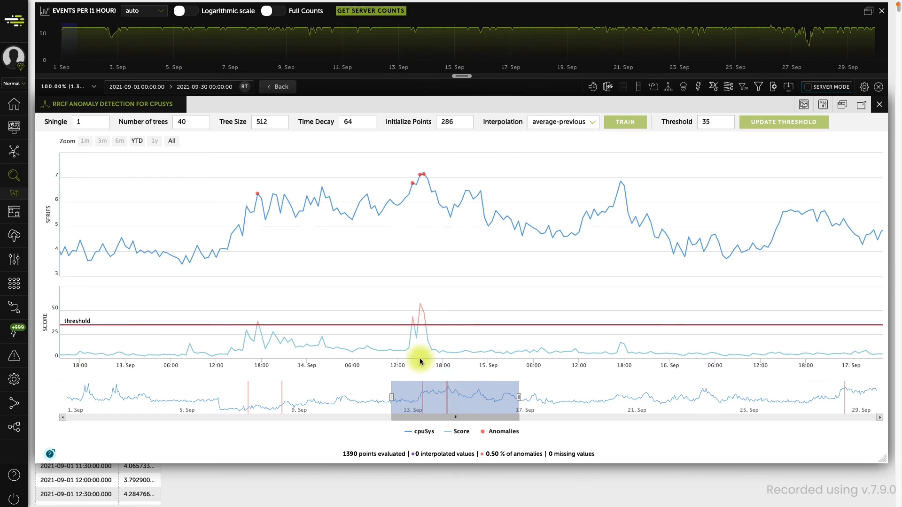
{"action": "left_click", "coordinate": [171, 141]}
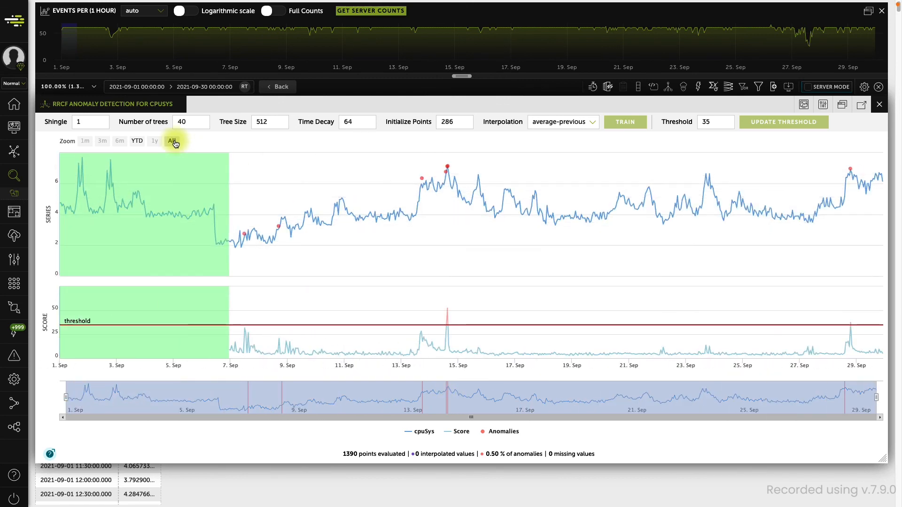